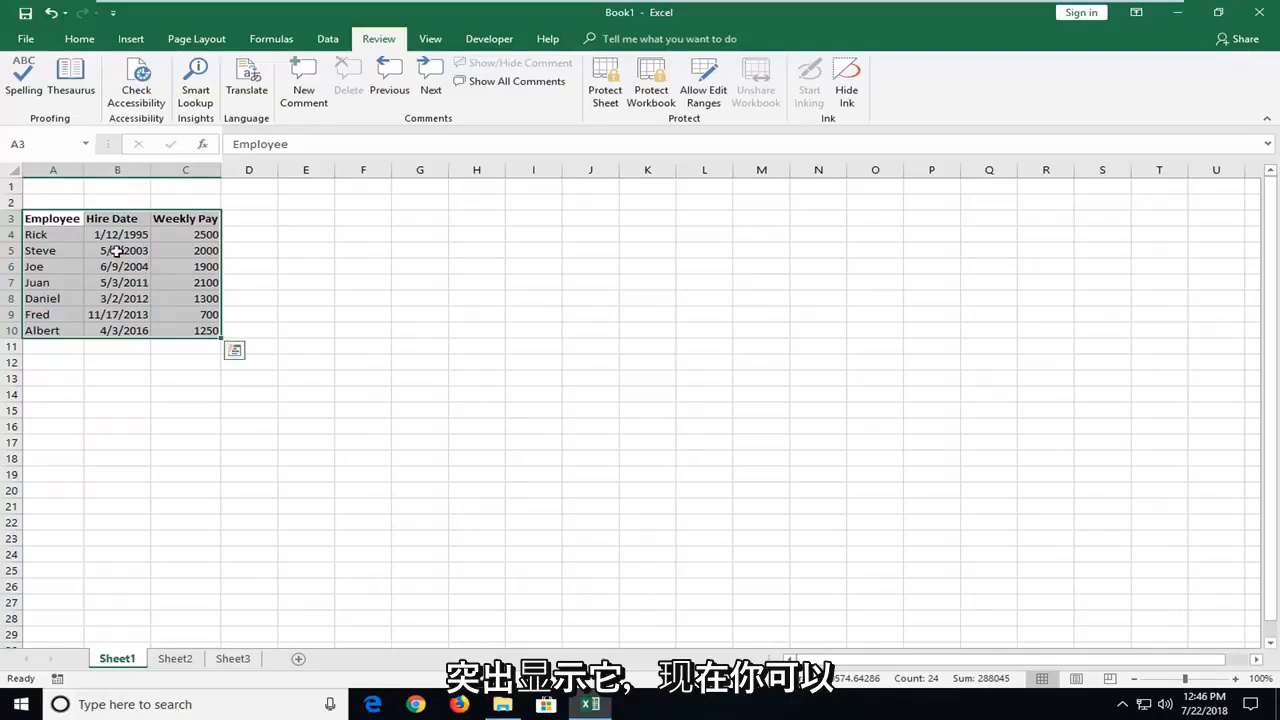
# Copy the selected employee range A3:C10 via the context menu.
pyautogui.rightClick(116, 250)
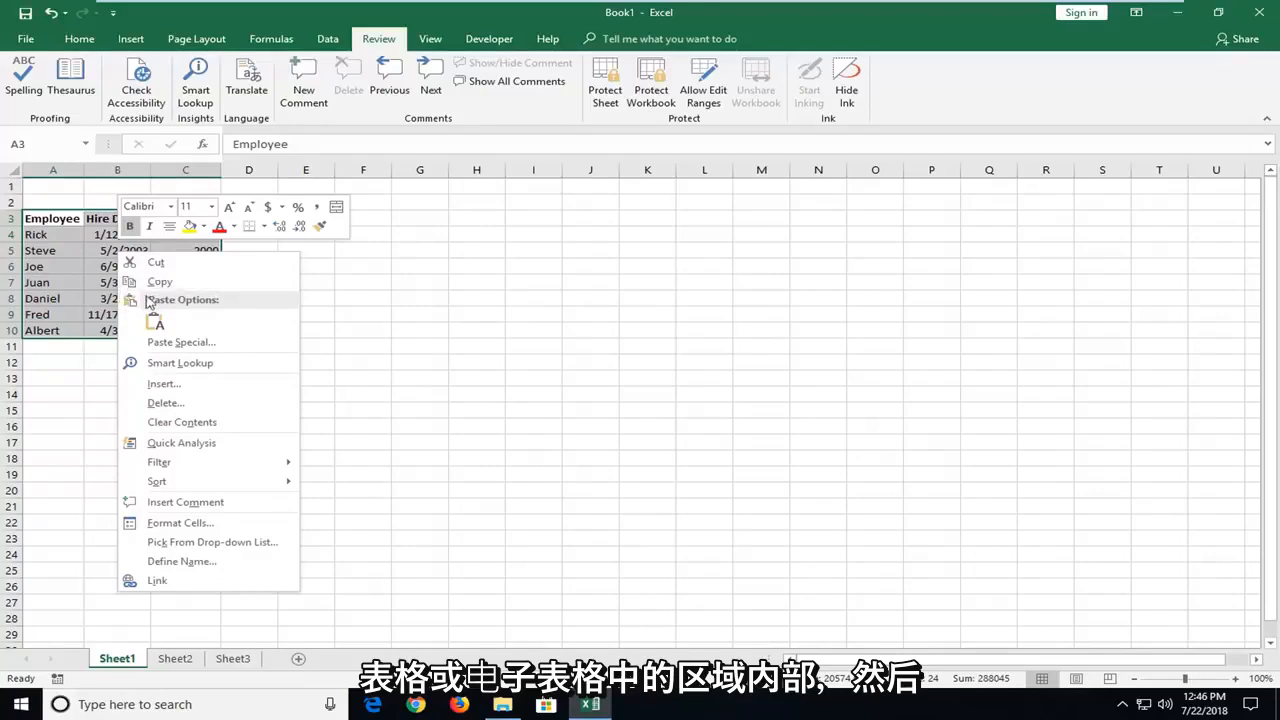
pyautogui.click(160, 280)
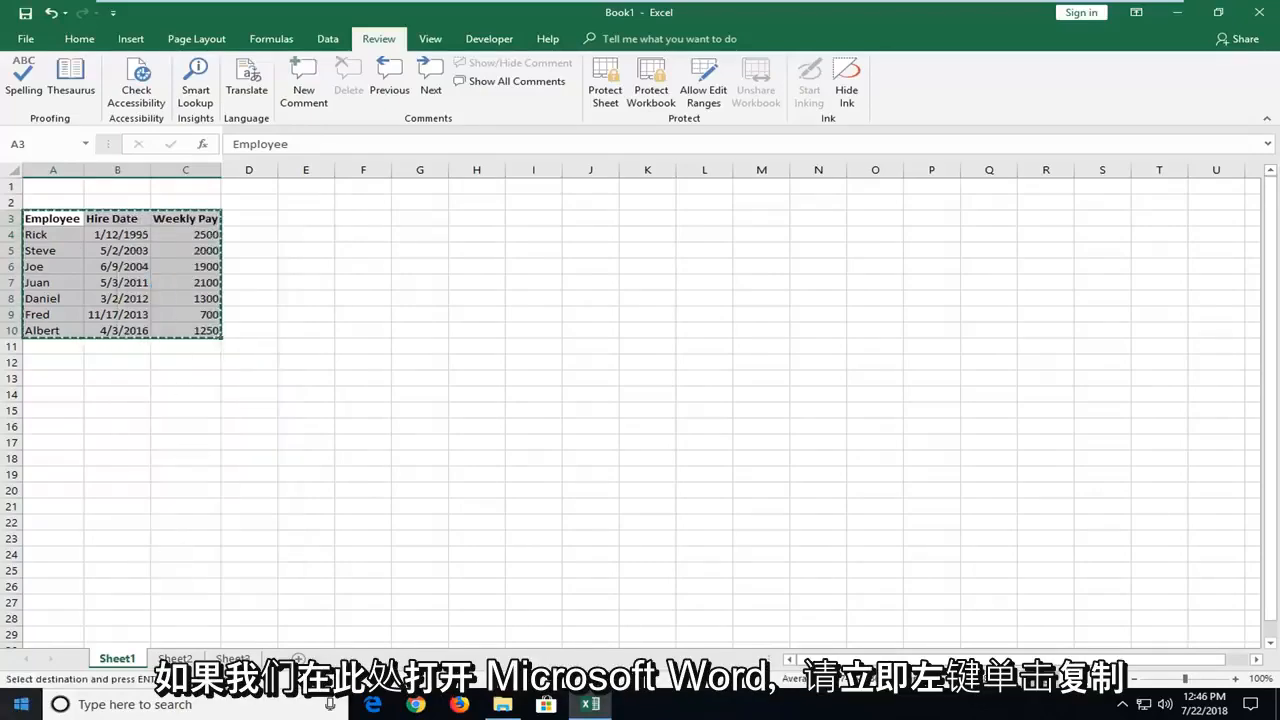
# Search the Start menu for 'word' and launch the Word desktop app.
pyautogui.click(14, 704)
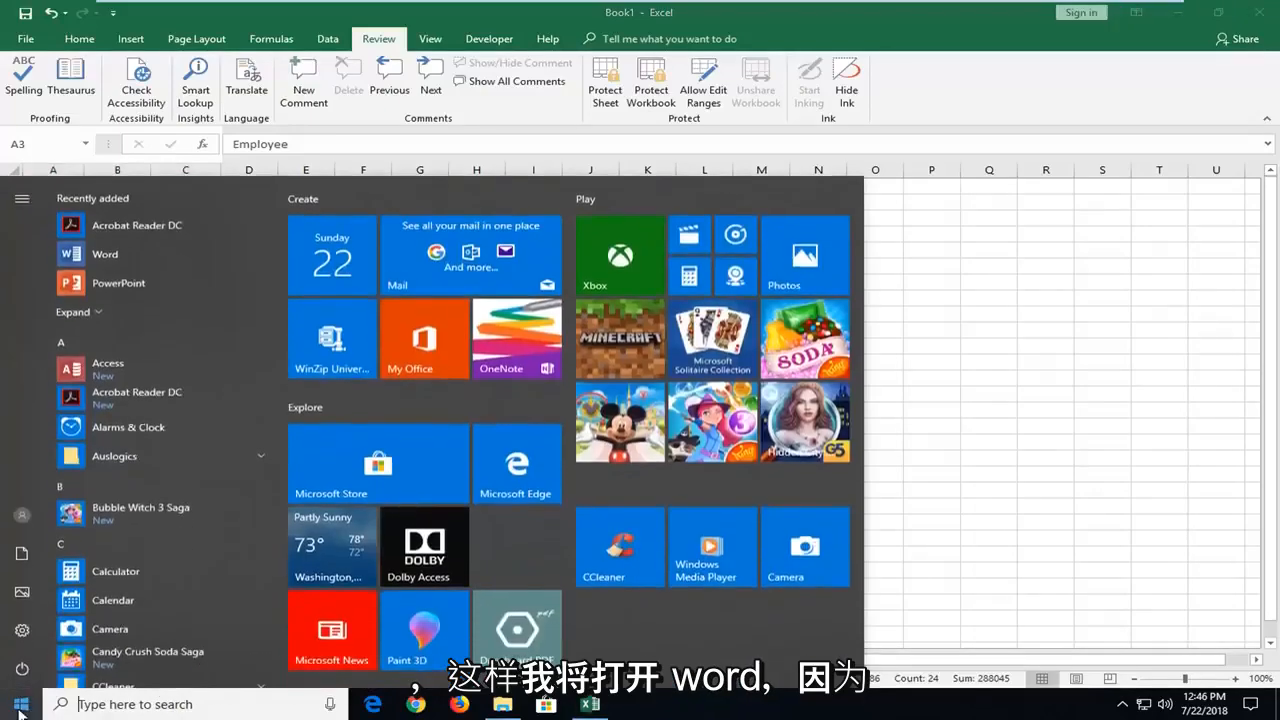
pyautogui.write('word')
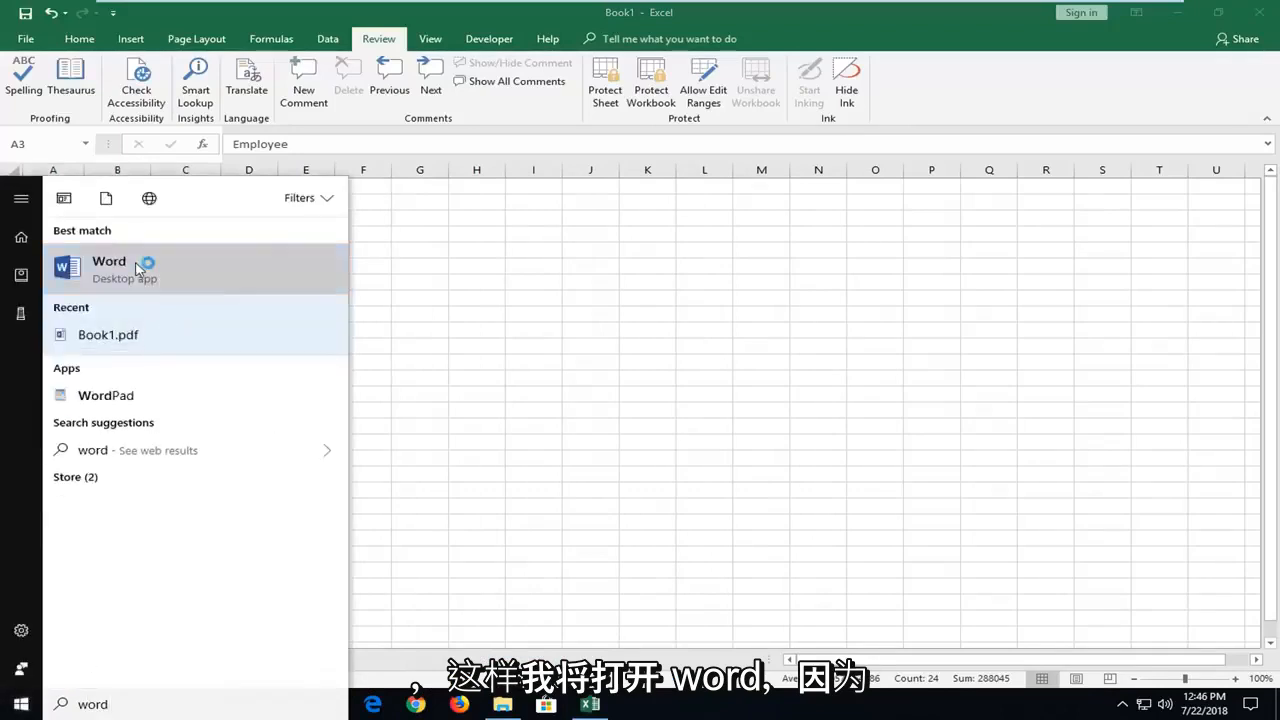
pyautogui.click(108, 264)
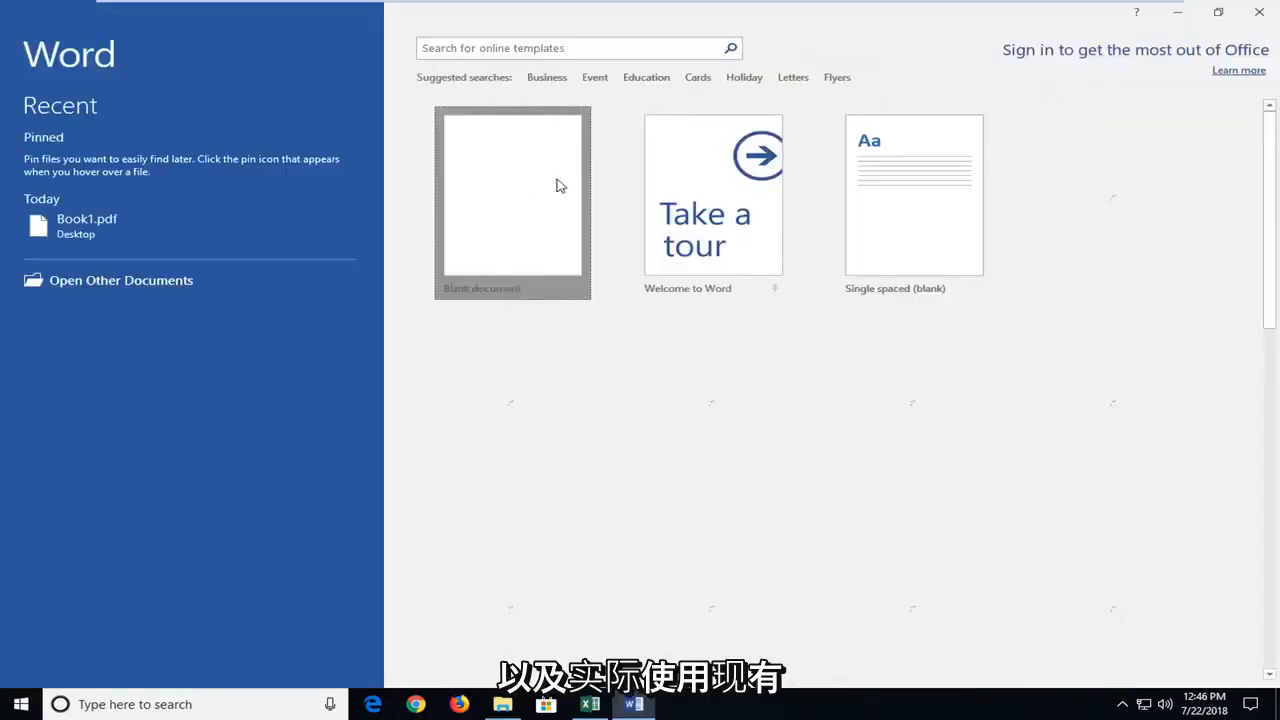
# Create a new document from the Blank document template.
pyautogui.click(512, 196)
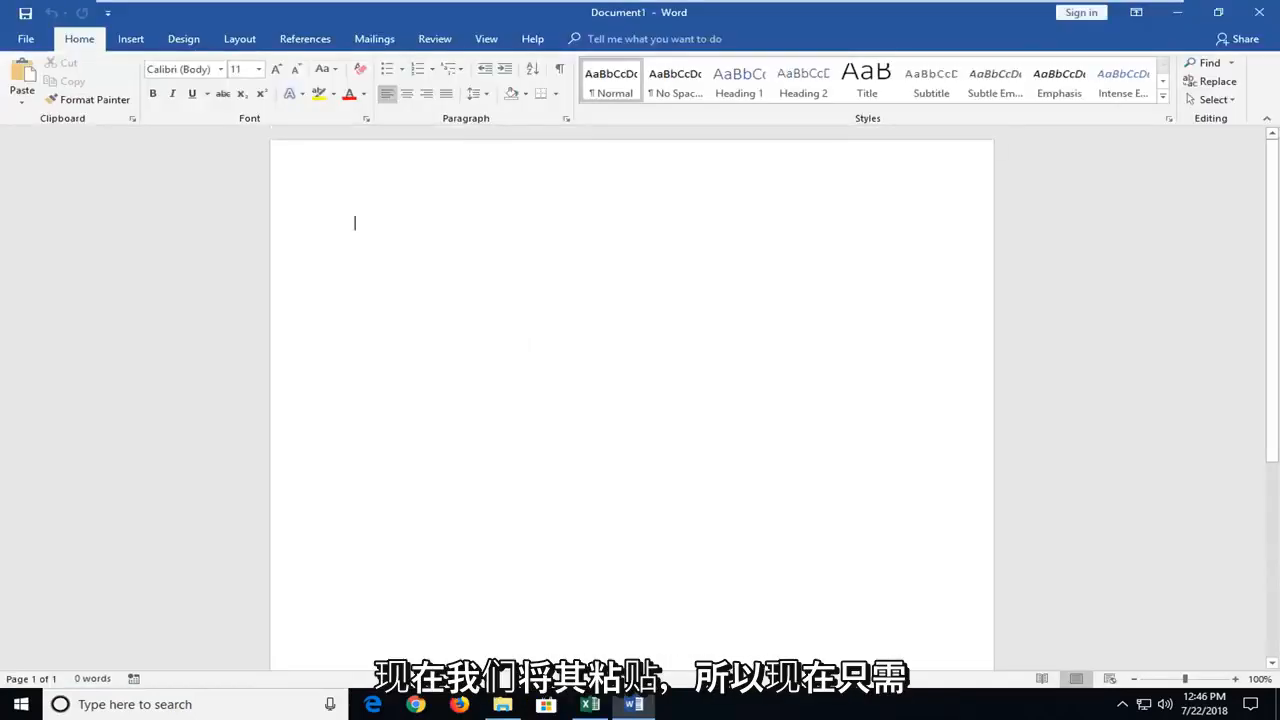
# Paste the employee data as a bordered table and drag it lower and further right.
pyautogui.rightClick(354, 222)
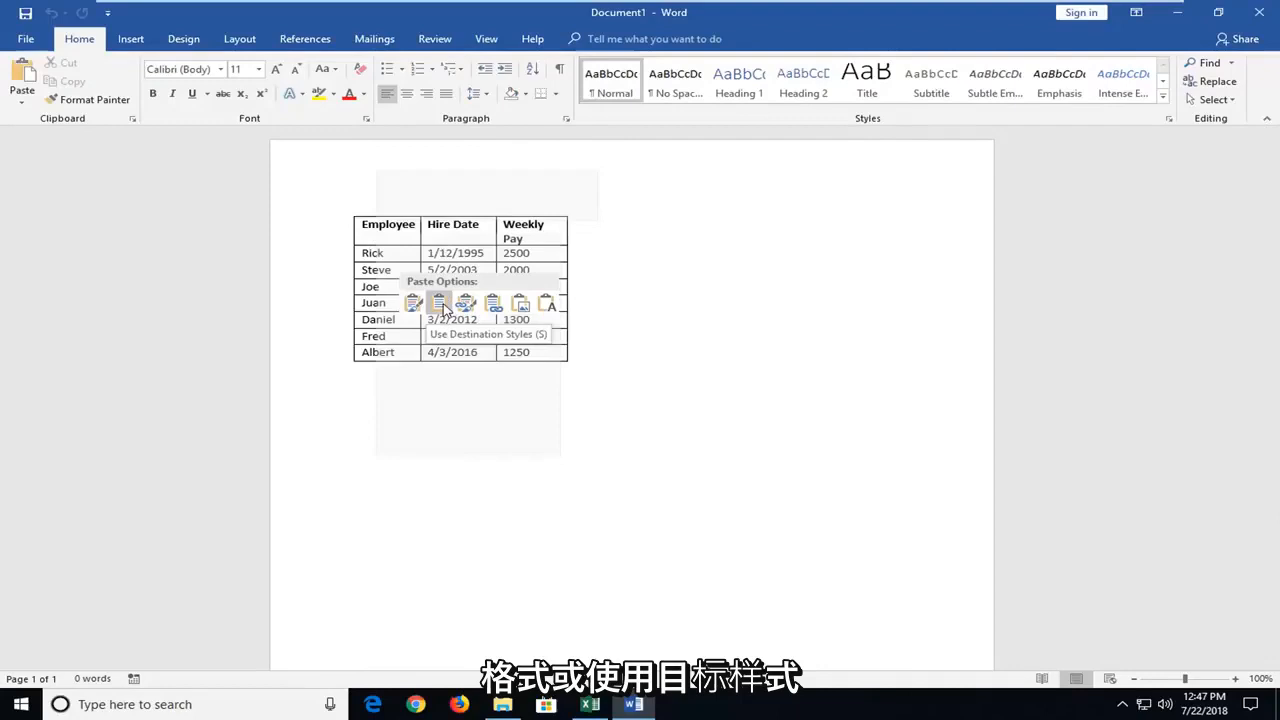
pyautogui.moveTo(466, 304)
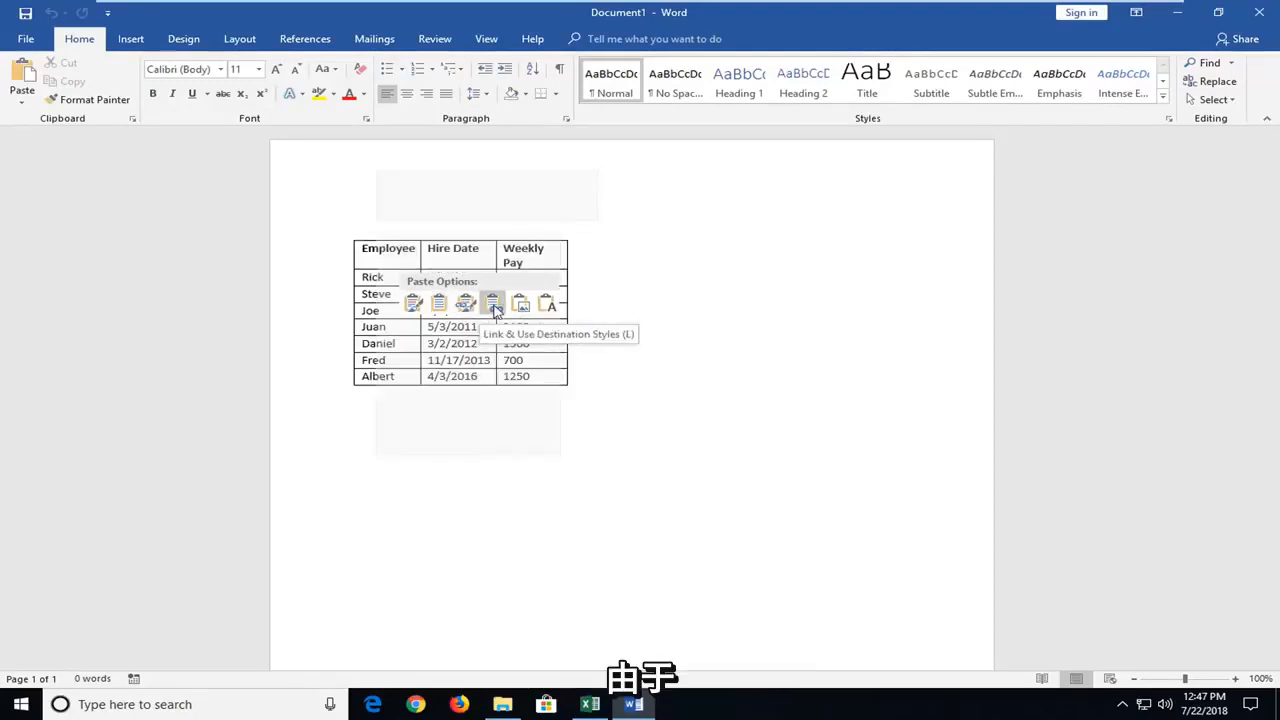
pyautogui.moveTo(466, 304)
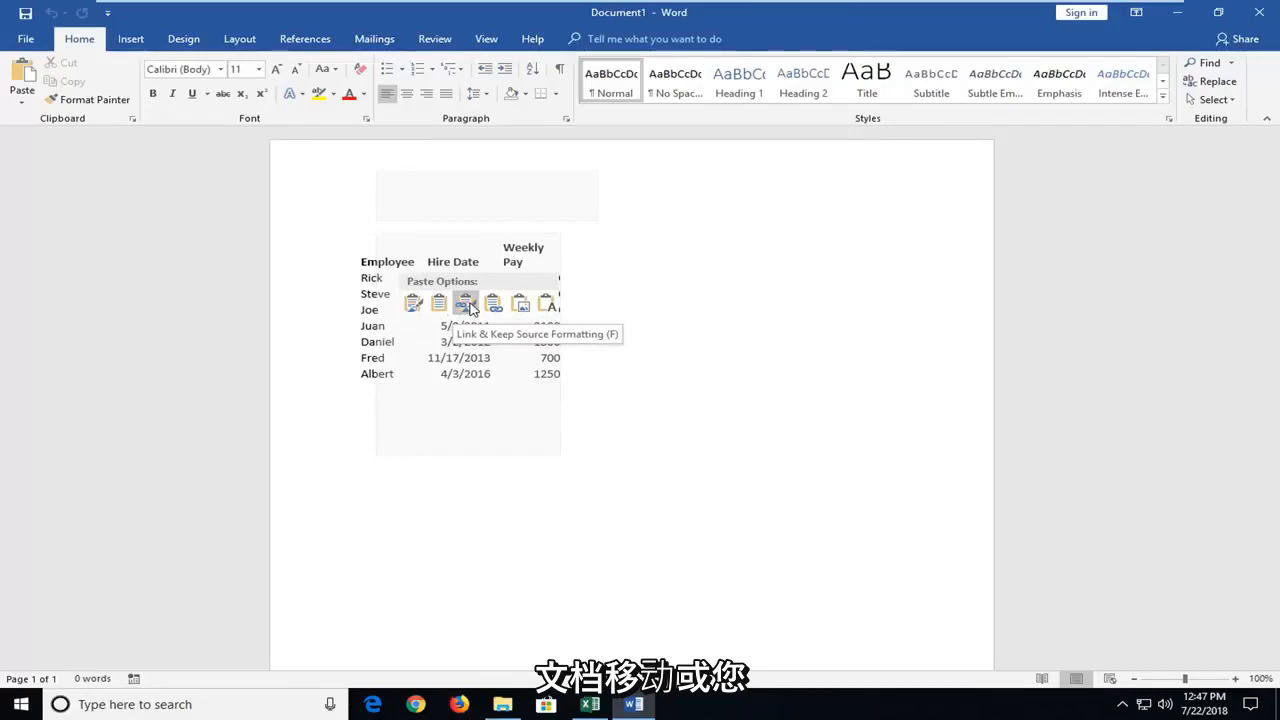
pyautogui.moveTo(438, 304)
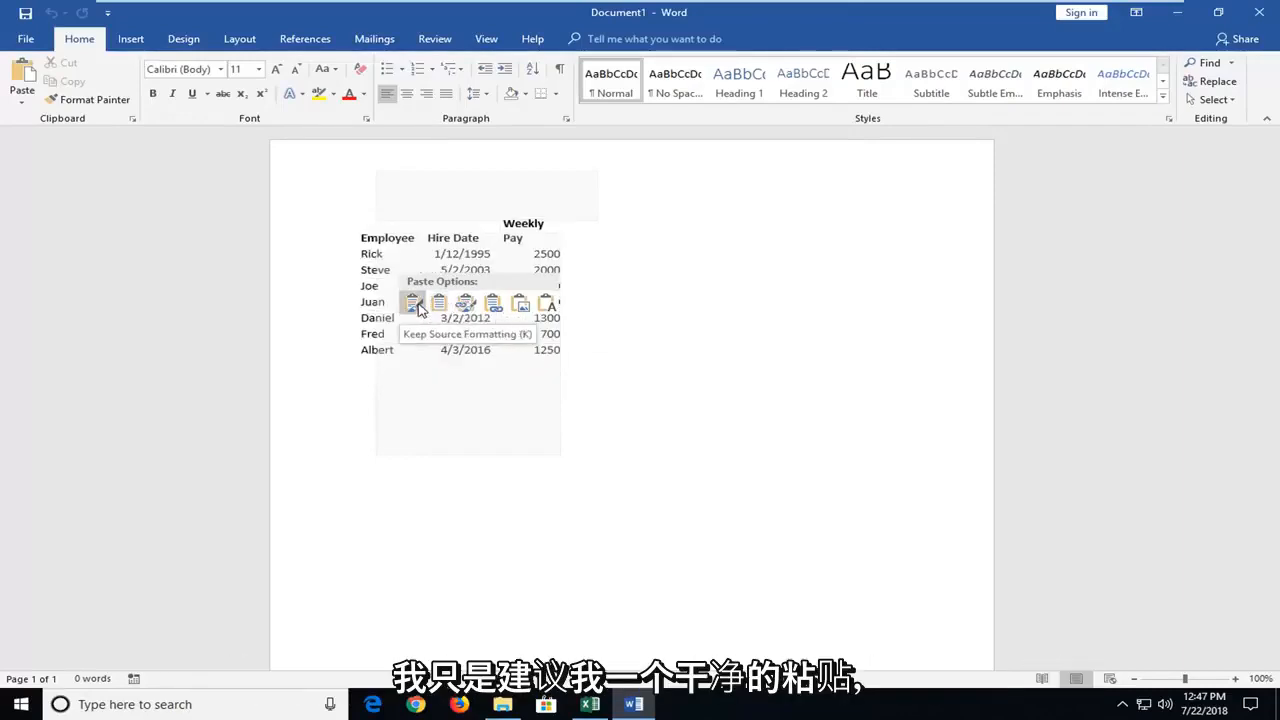
pyautogui.moveTo(438, 304)
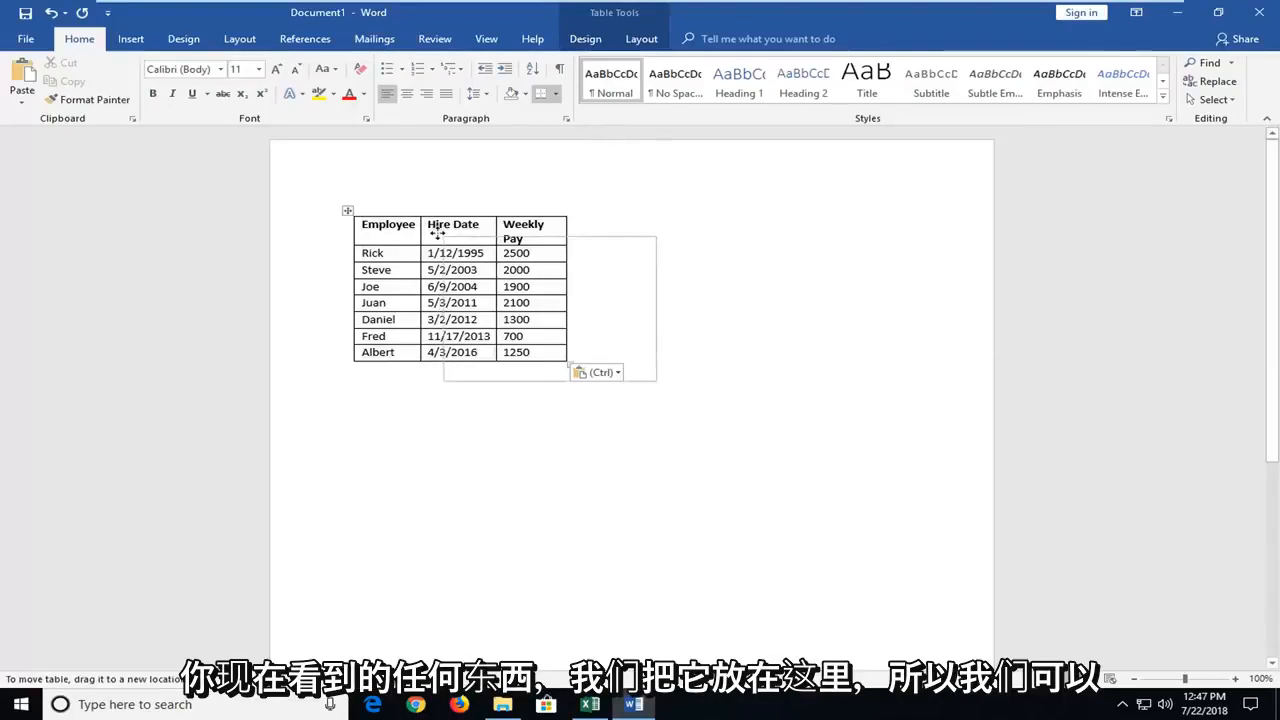
pyautogui.moveTo(348, 210); pyautogui.dragTo(440, 294)
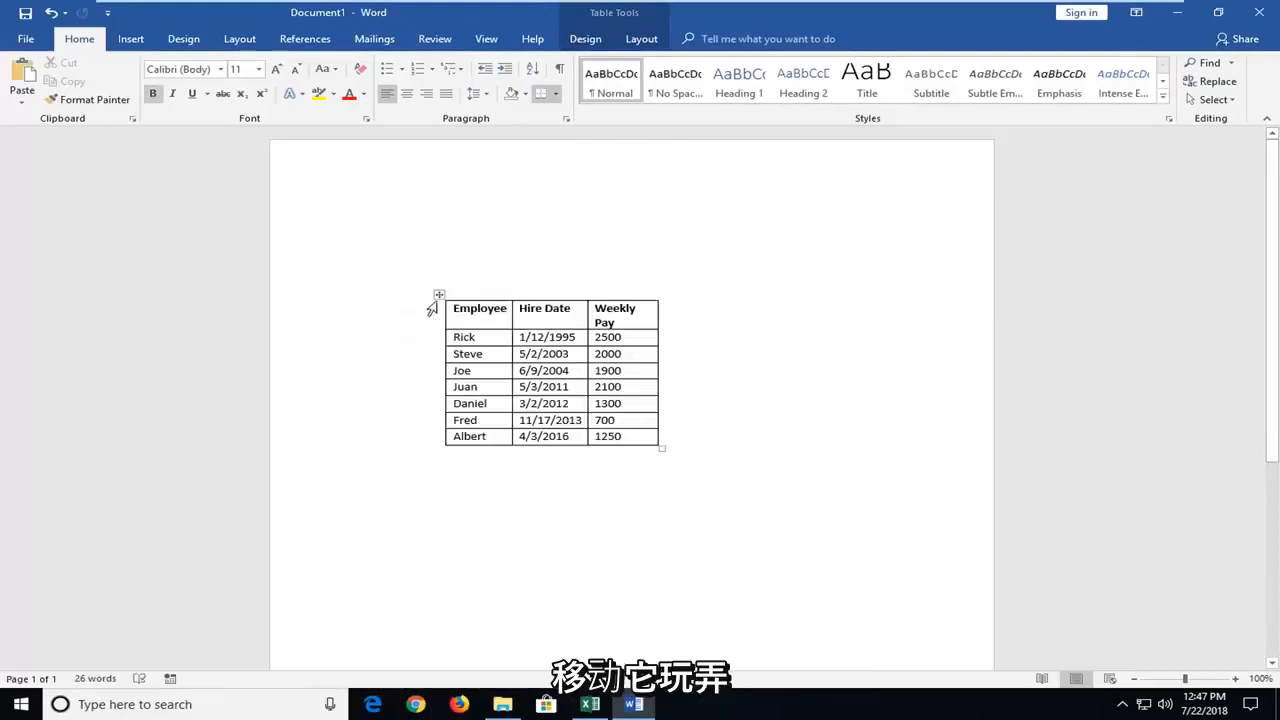